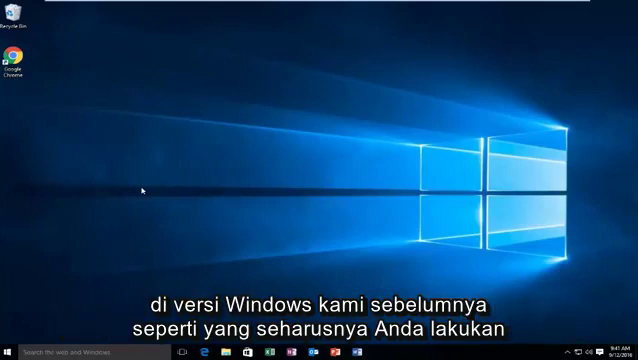
mouse_move(192, 188)
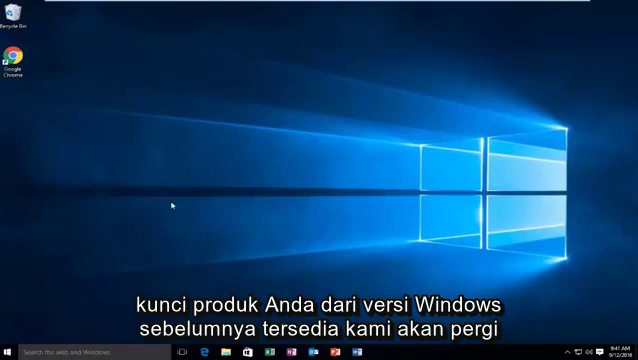
mouse_move(100, 230)
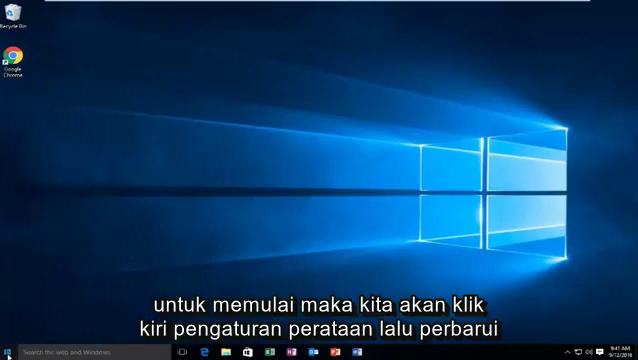
Step: Reach Activation under Update & Security from the Start menu's Settings
left_click(8, 348)
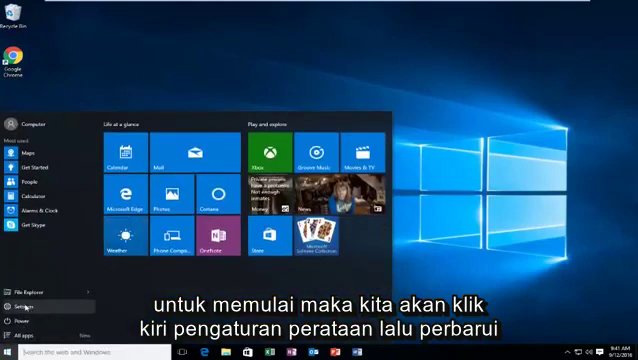
left_click(14, 304)
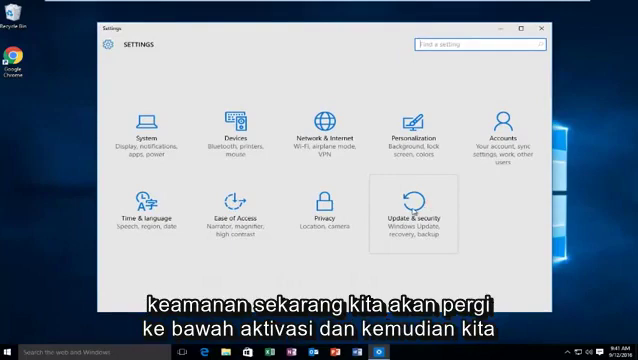
left_click(412, 204)
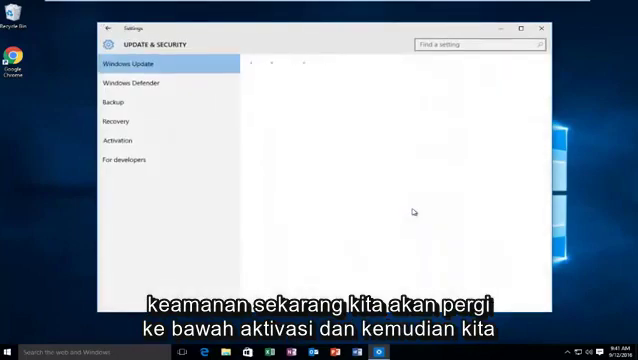
left_click(130, 64)
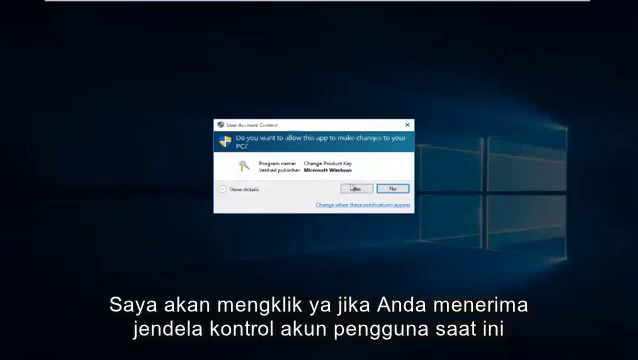
Step: Answer Yes to the User Account Control prompt
left_click(352, 180)
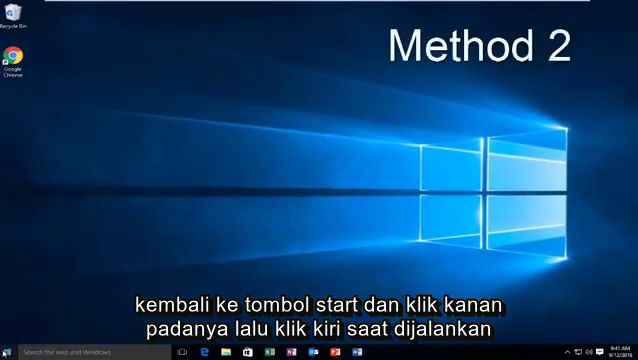
Step: Run 'slui 4' from the Start button's Run dialog to begin phone activation
right_click(8, 352)
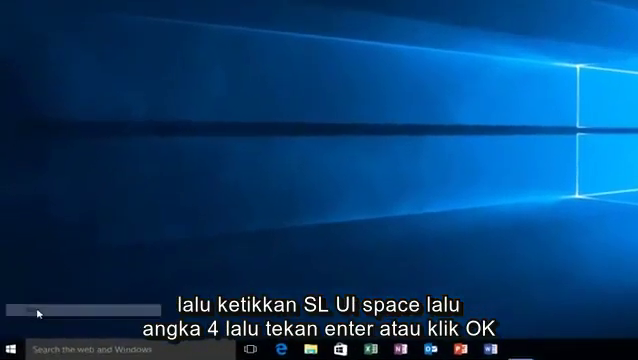
type("S")
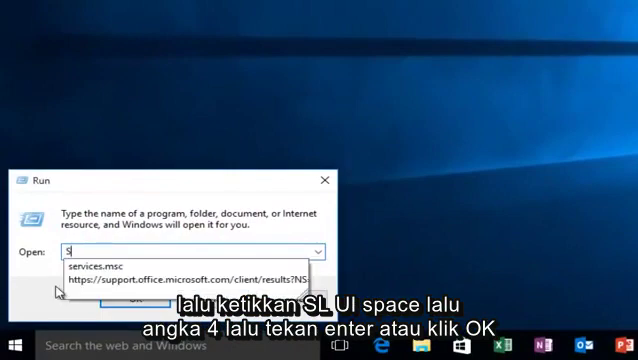
type("lui")
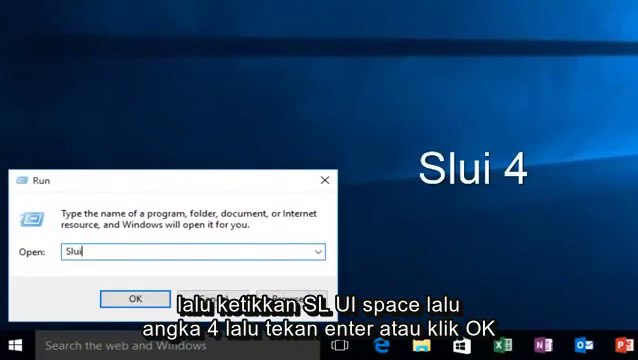
type("4")
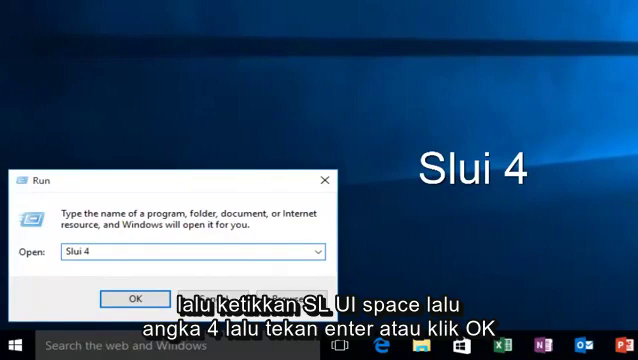
left_click(132, 298)
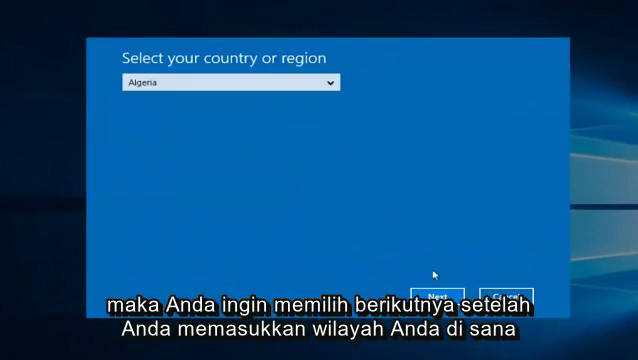
Step: Browse the country or region list, scrolling down past Chile and China
left_click(452, 284)
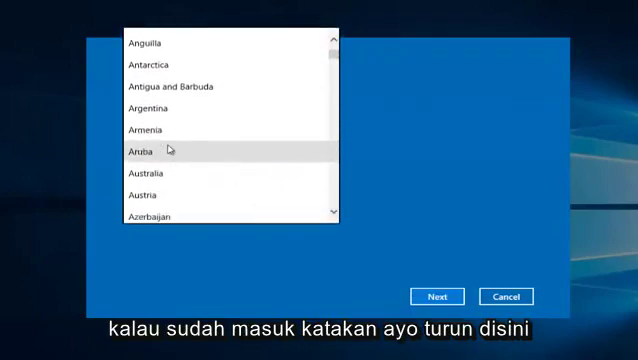
scroll("down", 3)
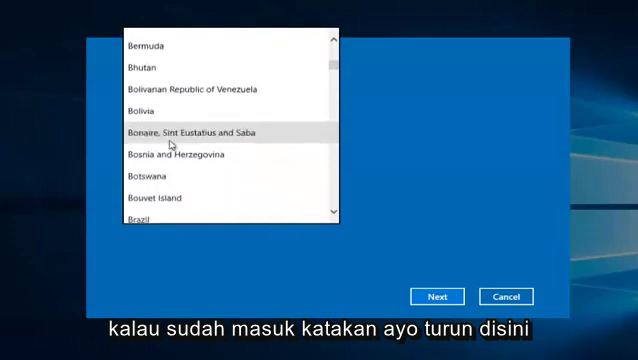
scroll("down", 3)
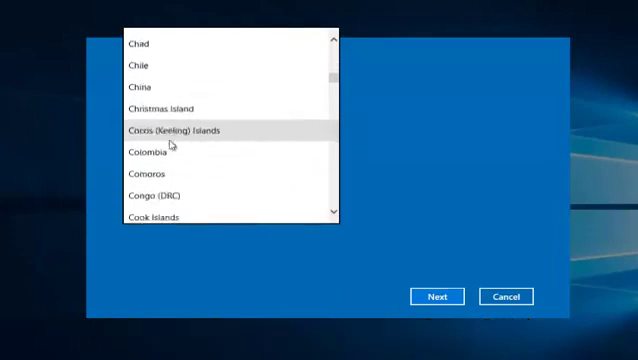